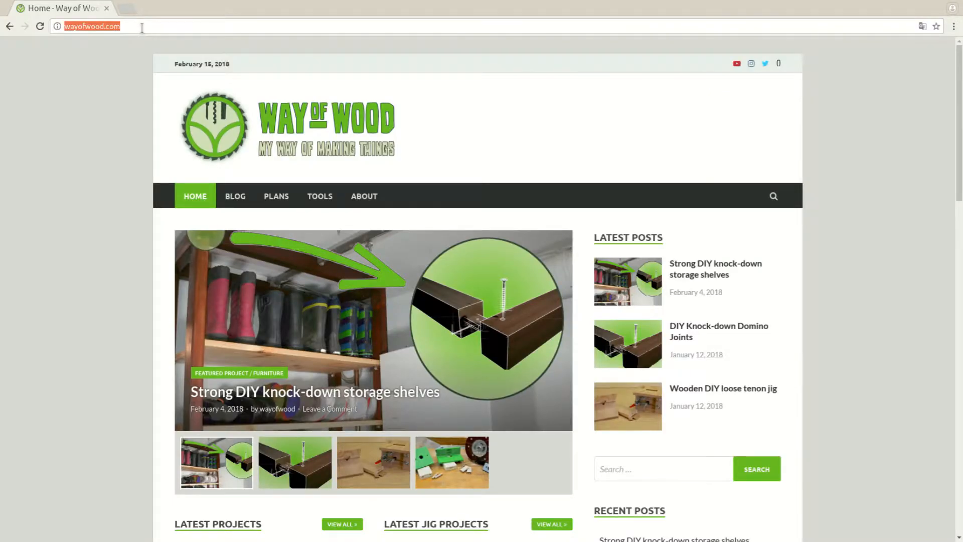
Step: Navigate to inkscape.org, then to Download and the Windows 64-bit Inkscape 0.92.2 page
type("https://inkscape.org/en/")
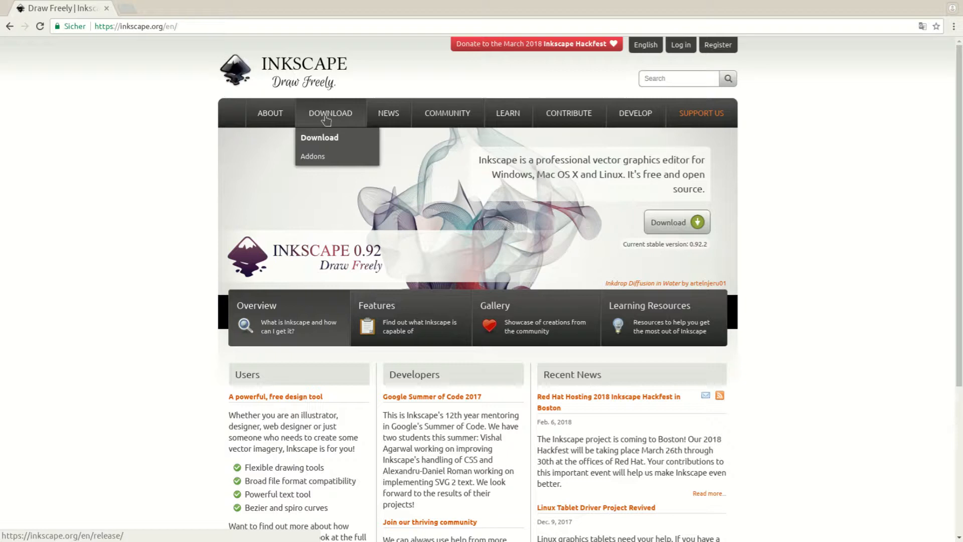
left_click(319, 138)
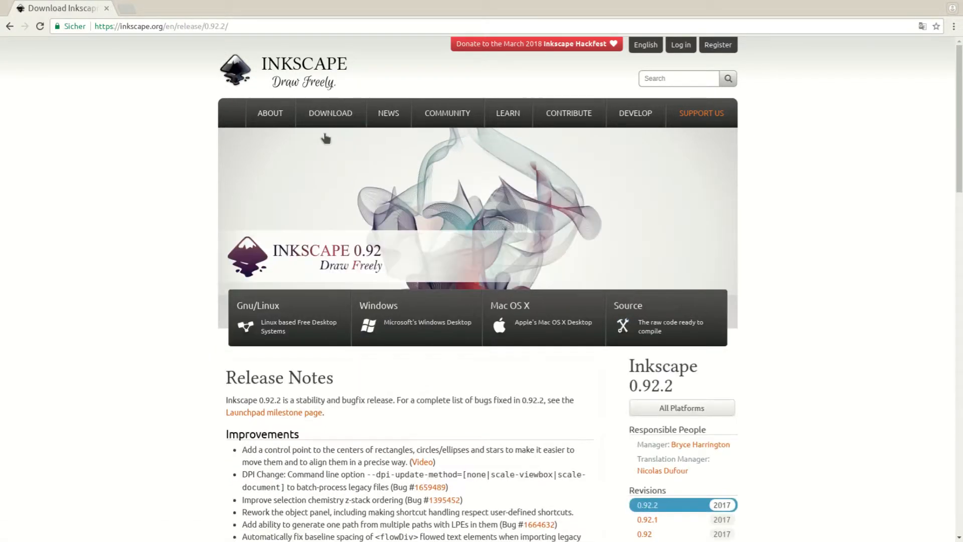
left_click(415, 316)
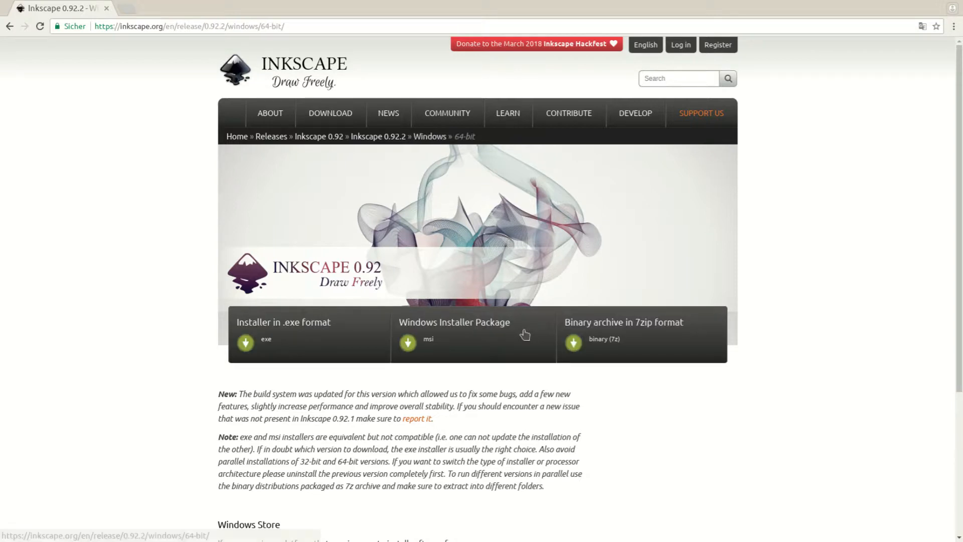
mouse_move(461, 333)
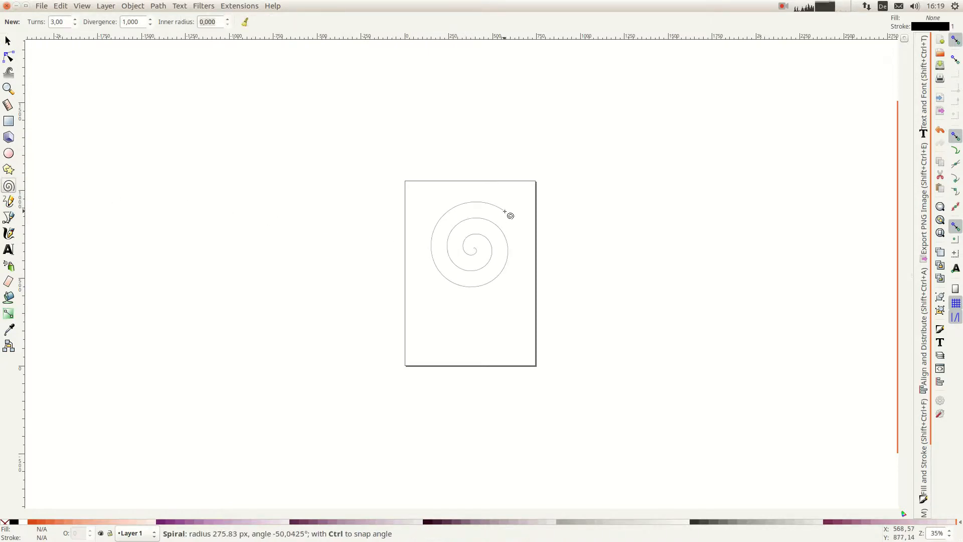
Step: Size the spiral to 100 mm wide in millimetre units and set its turns to 1.80
left_click(9, 40)
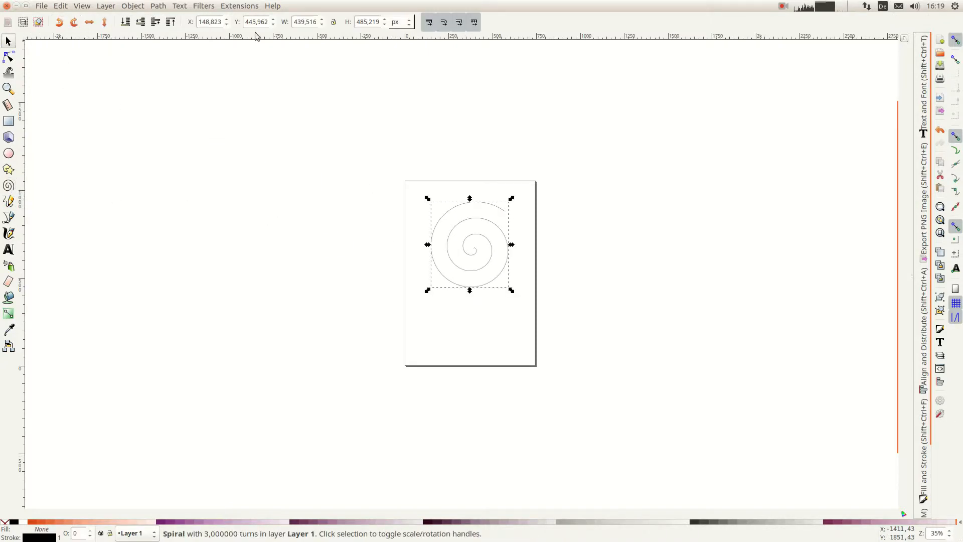
left_click(399, 22)
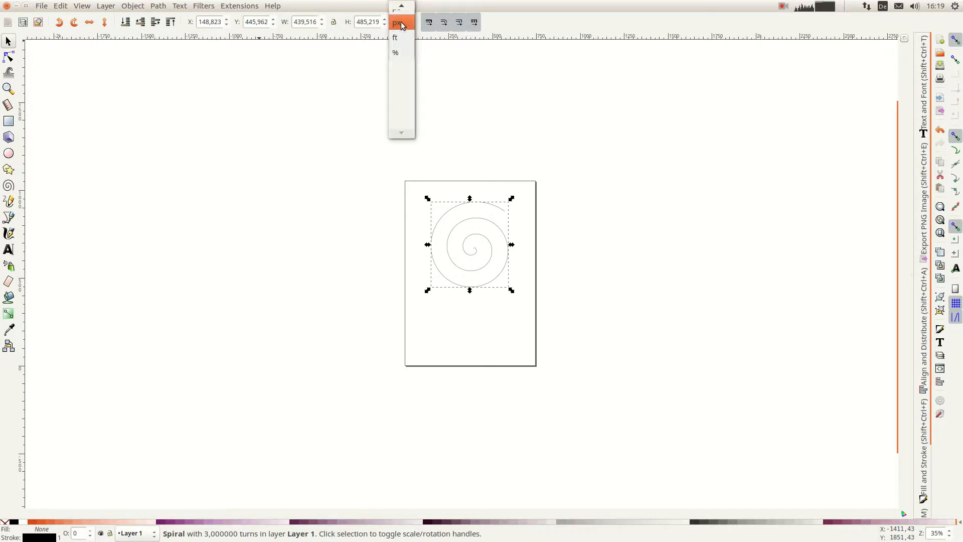
left_click(398, 23)
type("100")
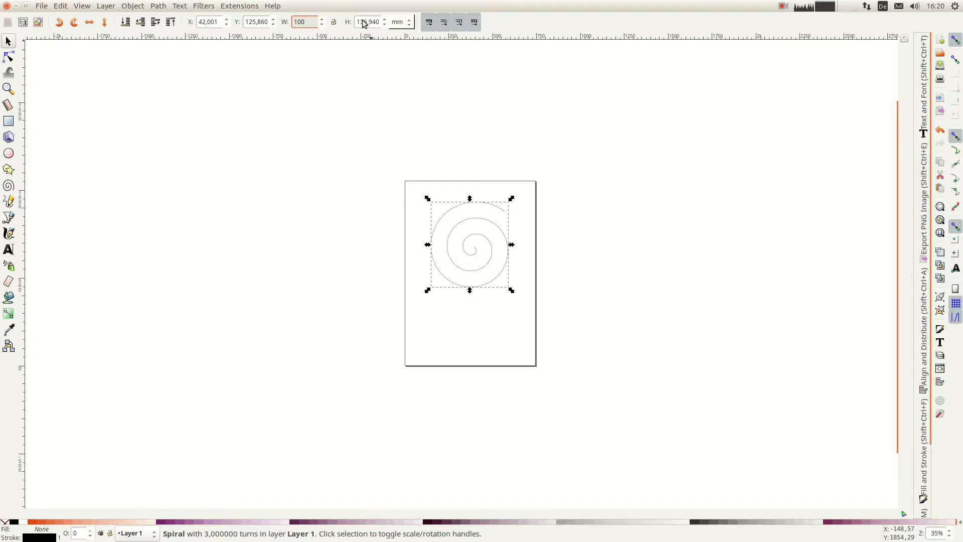
left_click(9, 185)
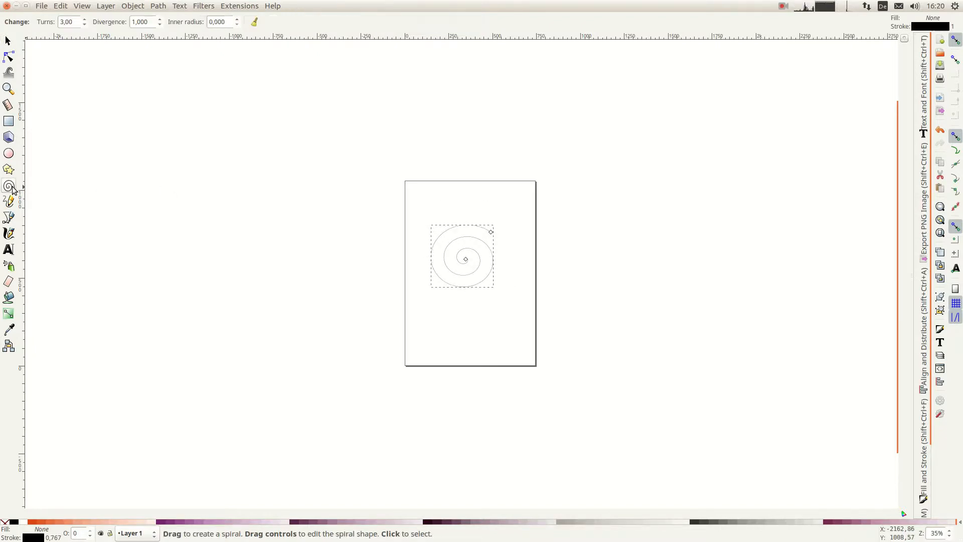
triple_click(68, 21)
type("1,8")
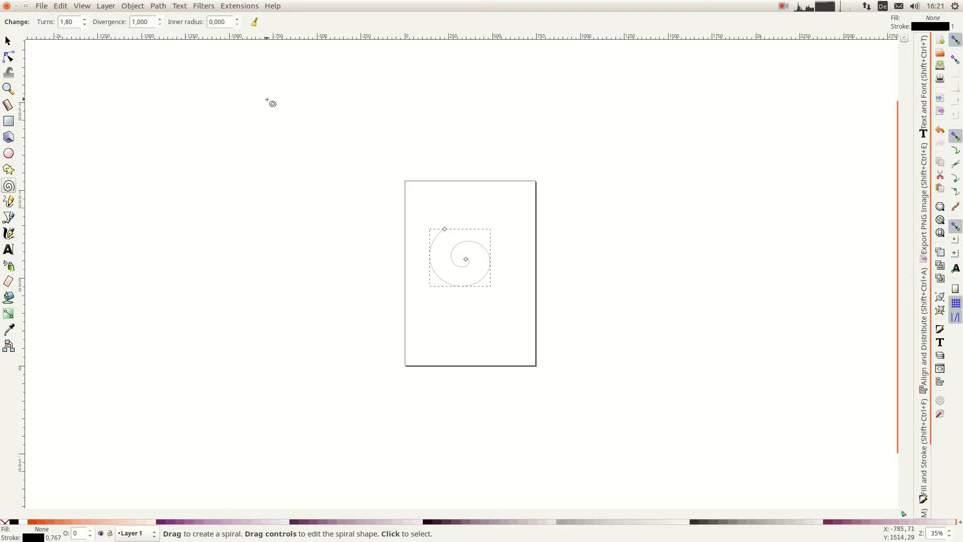
mouse_move(706, 55)
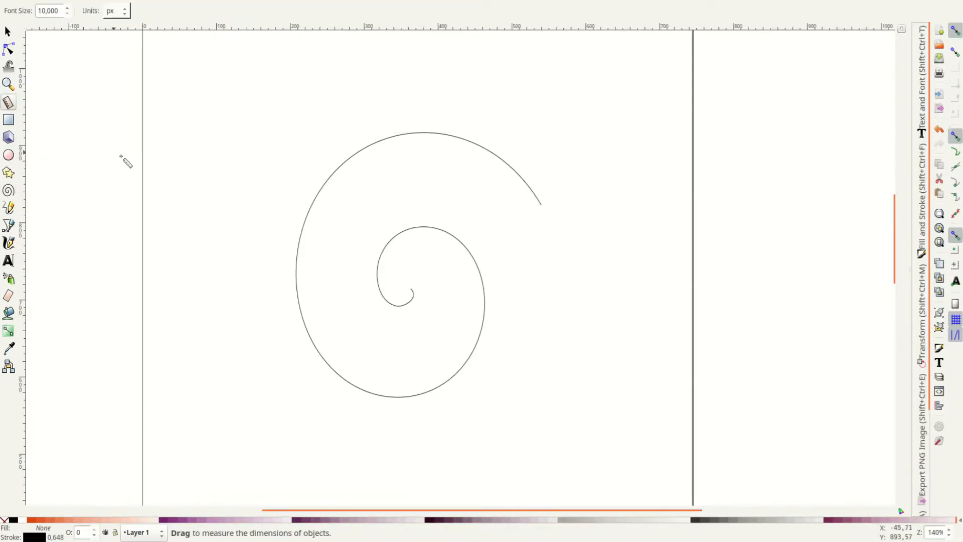
mouse_move(431, 295)
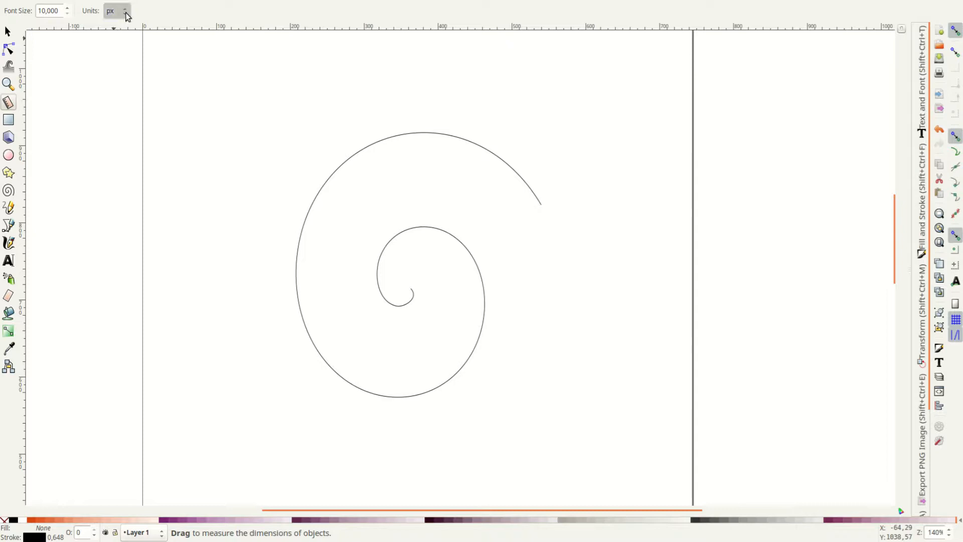
Step: Measure the spiral in mm and widen its inner curve to 28
left_click(117, 11)
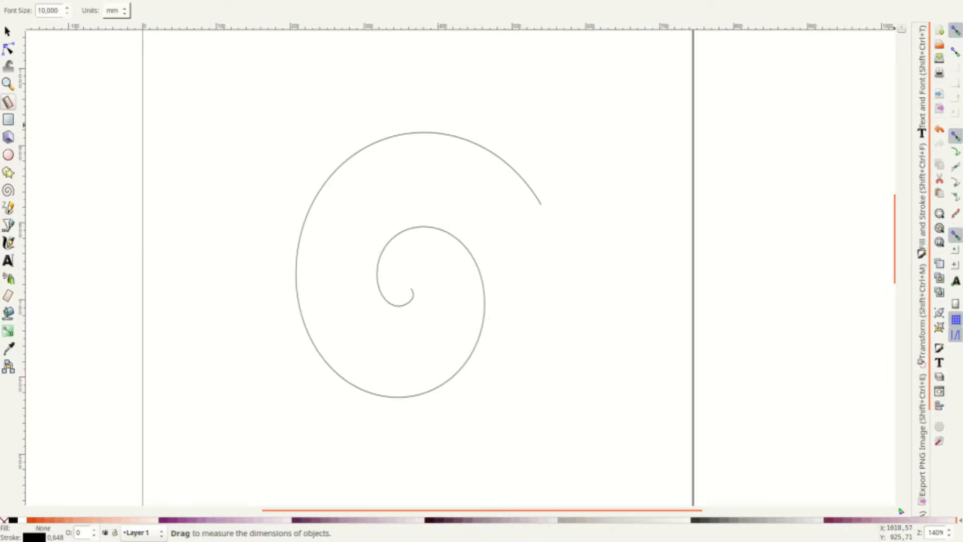
type("28")
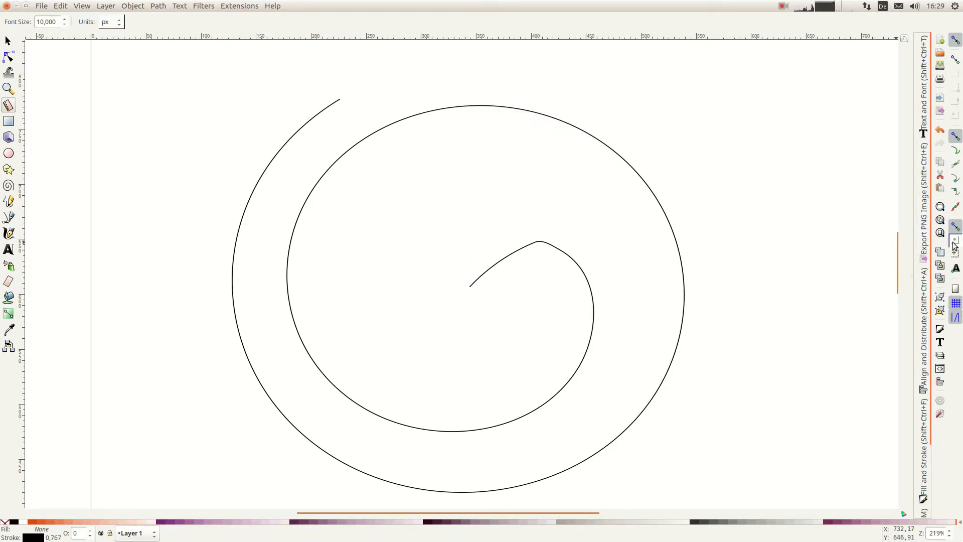
Step: Draw a small circle and size it 10 × 10 mm at the spiral's centre
left_click(10, 153)
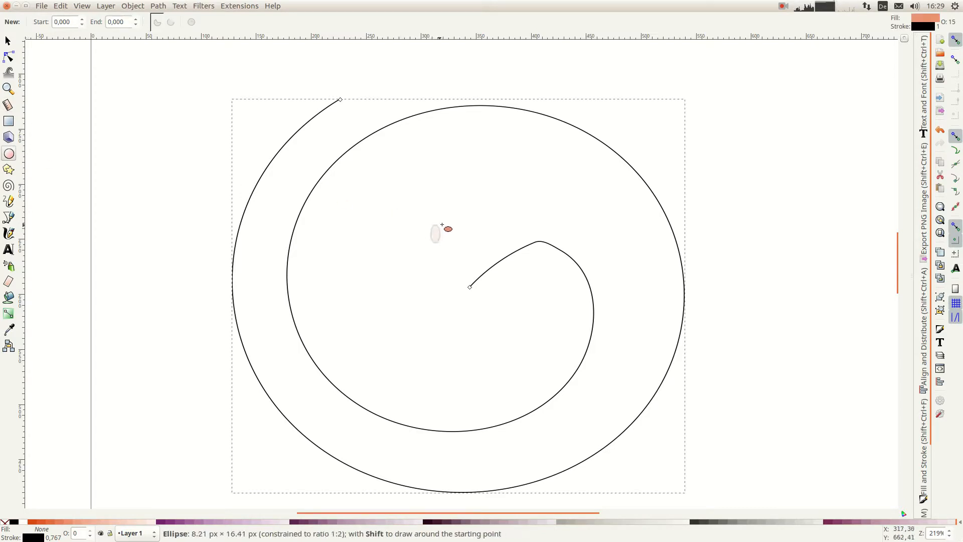
left_click(9, 40)
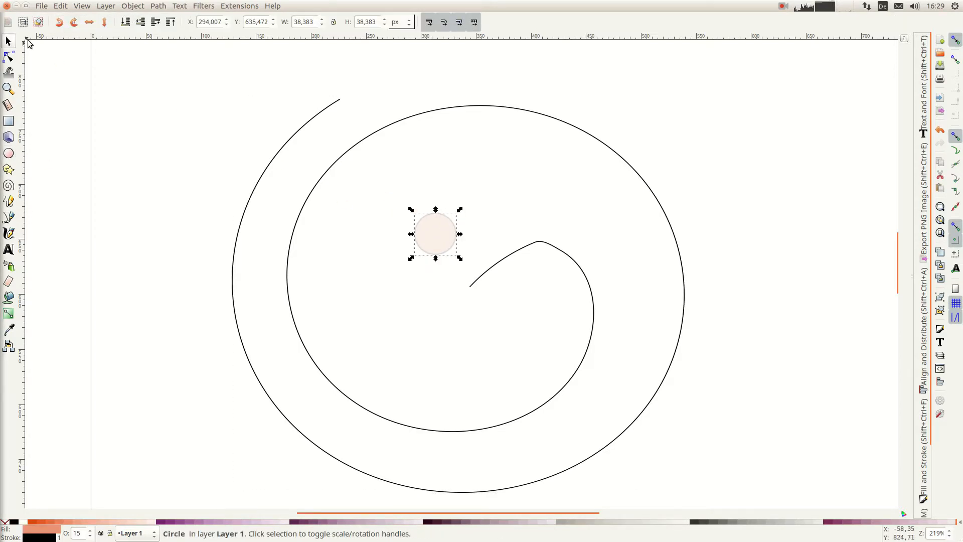
left_click(398, 21)
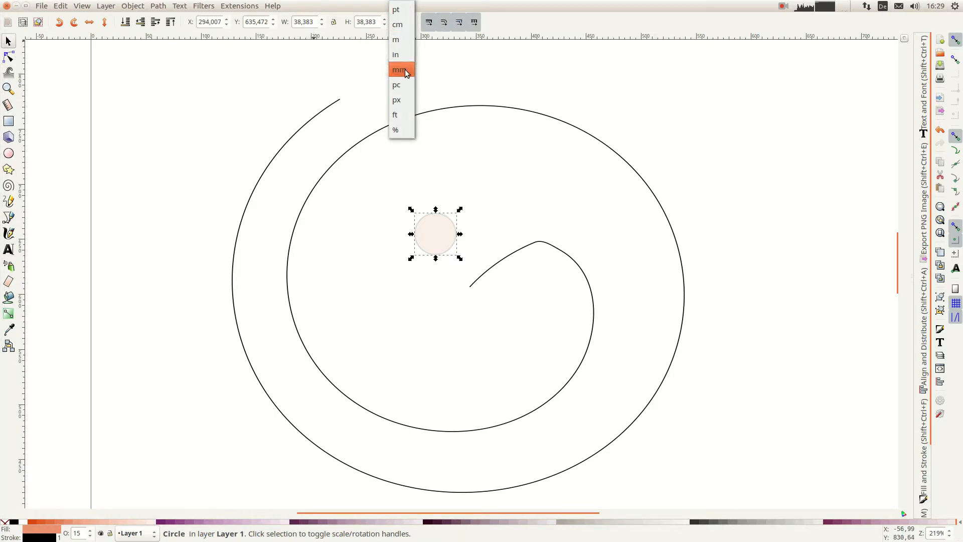
left_click(398, 70)
type("10,000")
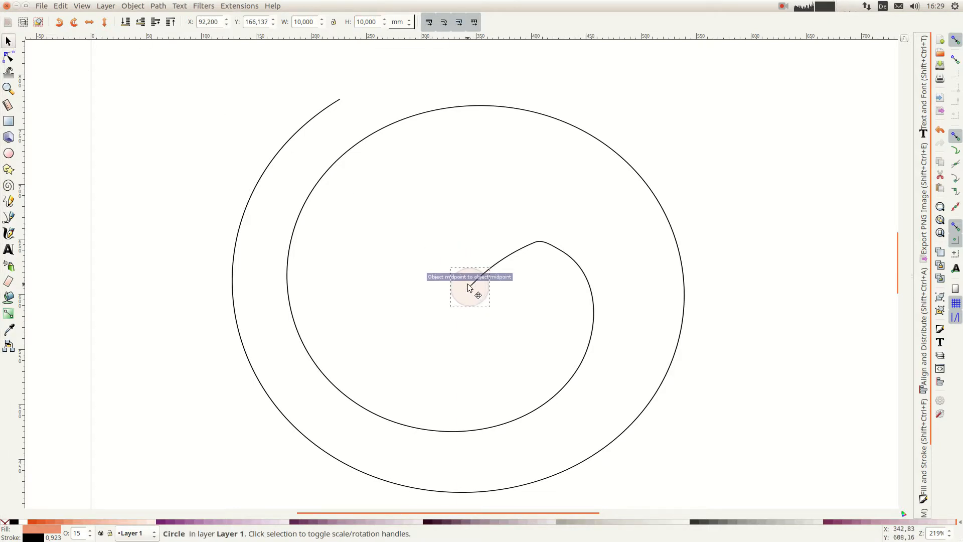
mouse_move(28, 152)
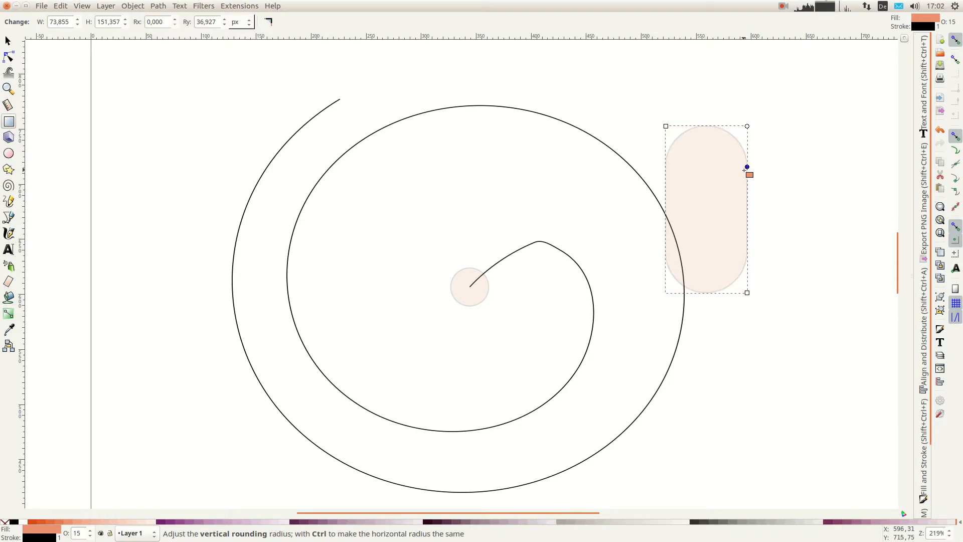
Step: Move the rounded handle over the spiral's outer end and select it together with the spiral
left_click(8, 40)
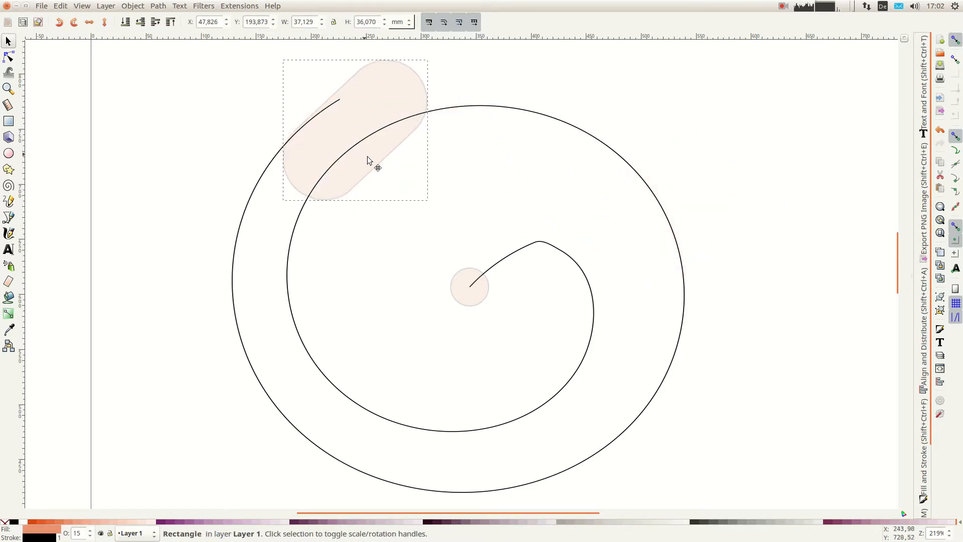
left_click(350, 129)
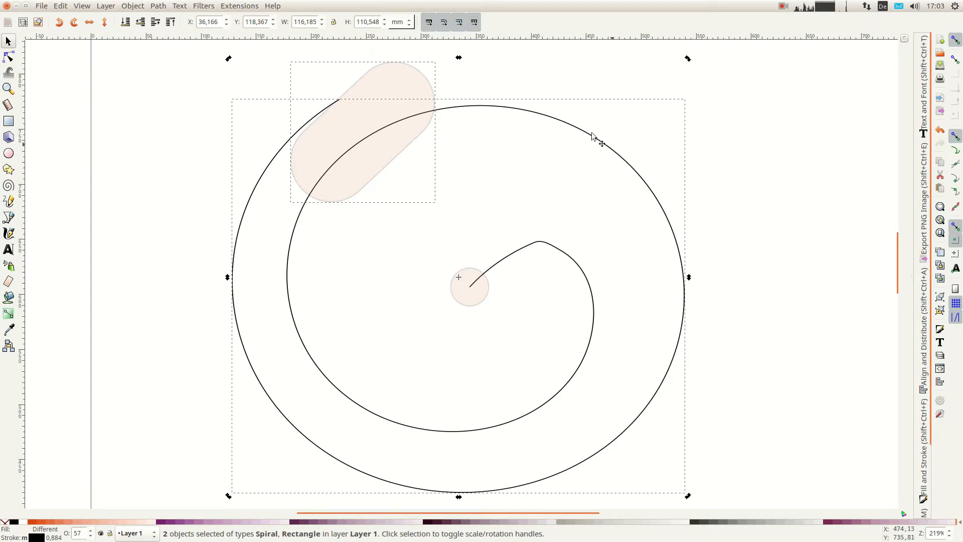
mouse_move(171, 14)
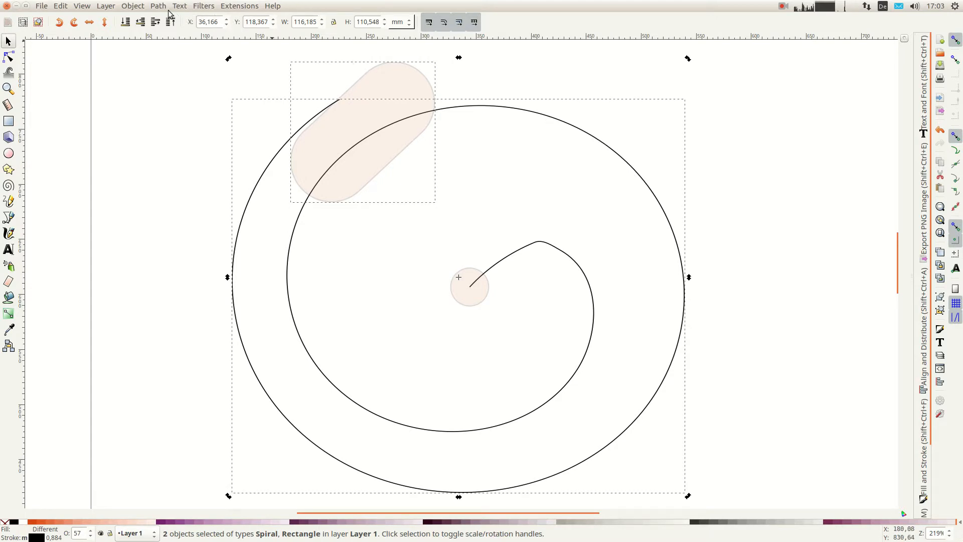
Step: Apply Path > Difference to spiral and handle, Break Apart the result, then deselect
left_click(158, 6)
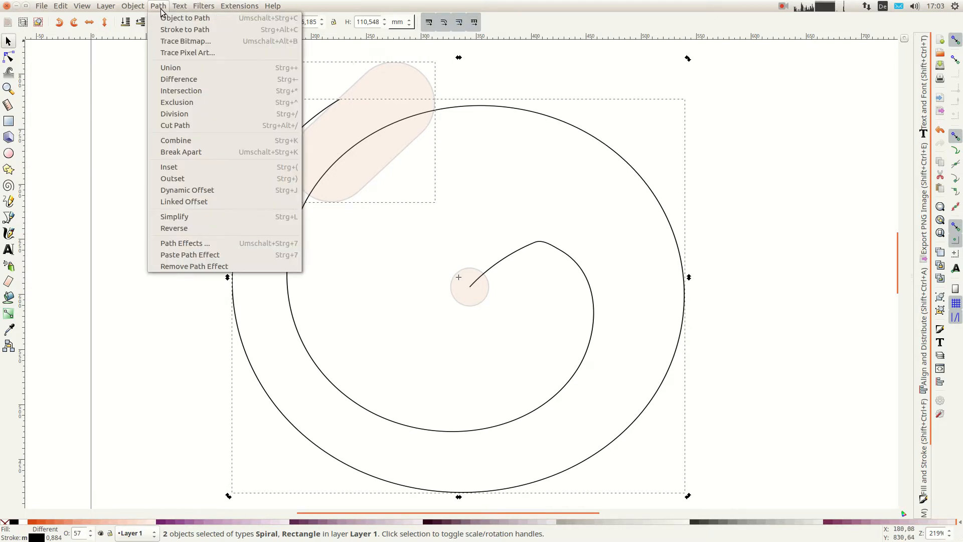
mouse_move(193, 78)
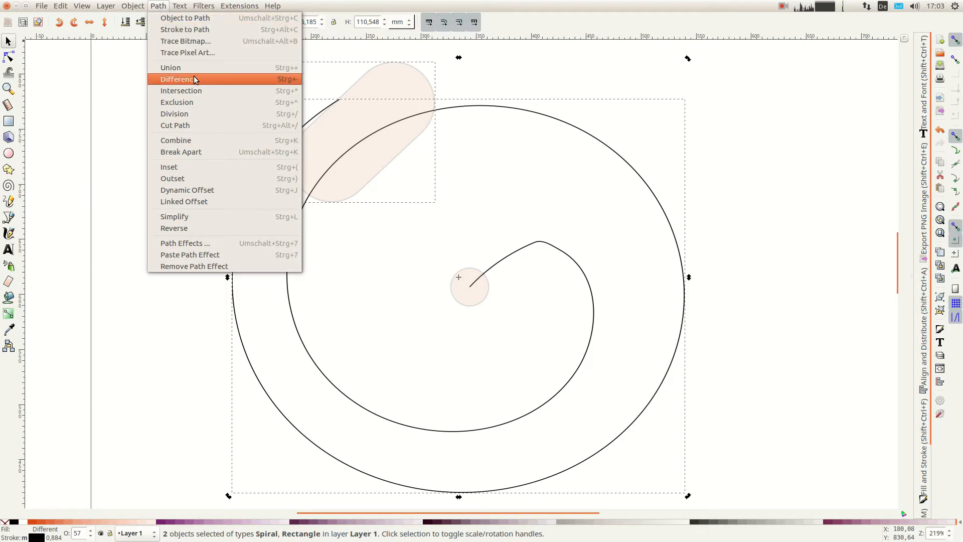
left_click(178, 78)
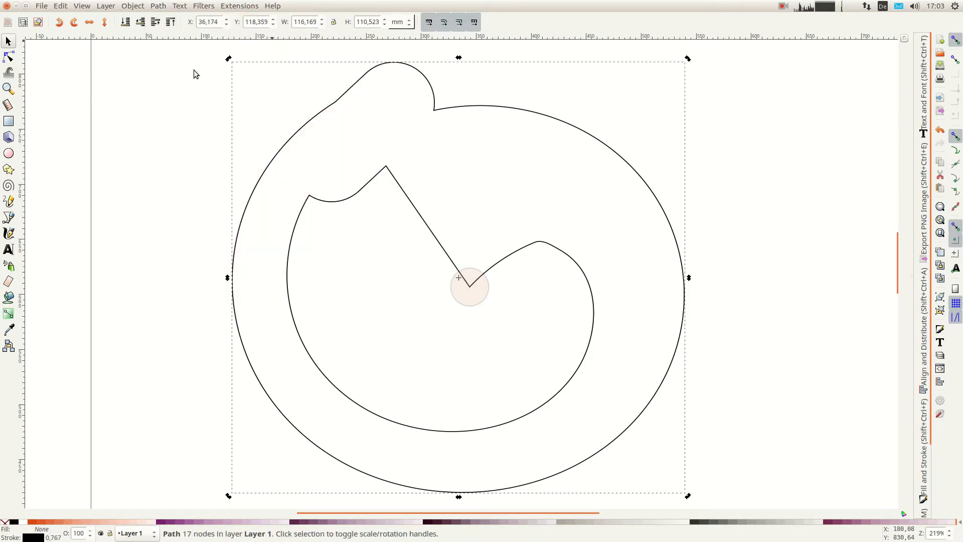
mouse_move(207, 38)
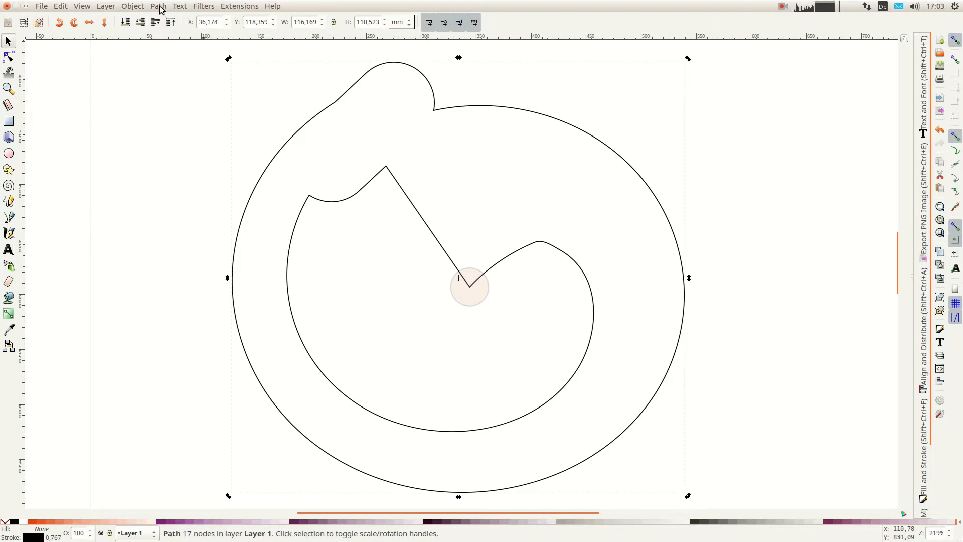
left_click(157, 6)
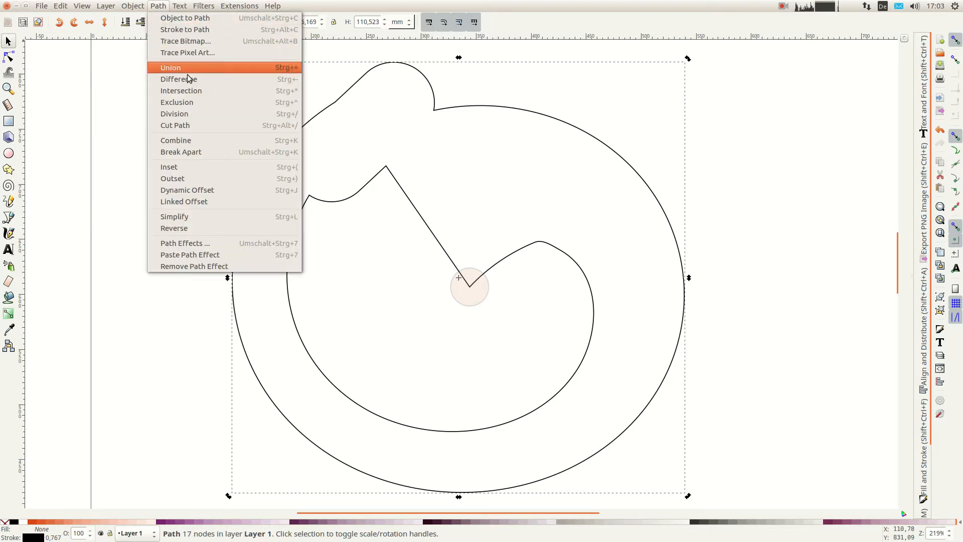
mouse_move(199, 152)
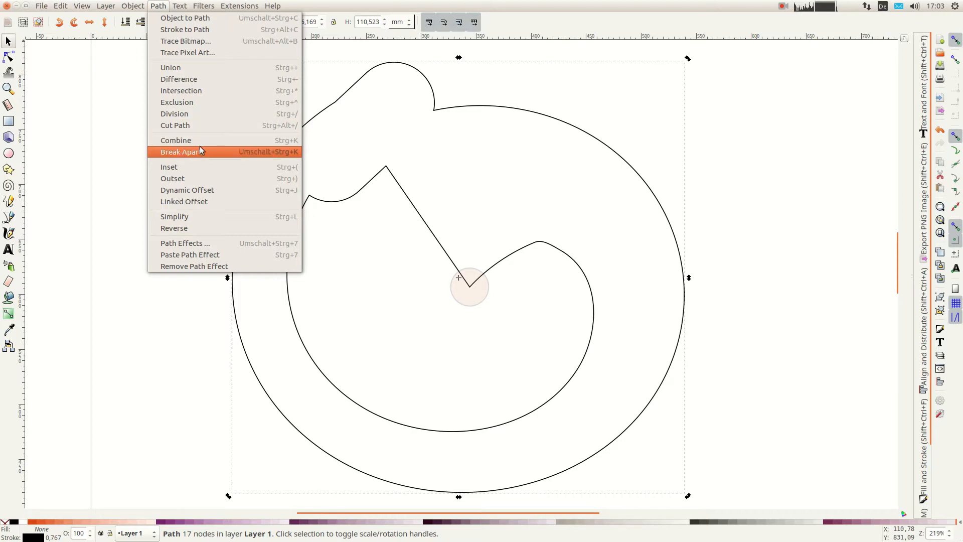
left_click(181, 152)
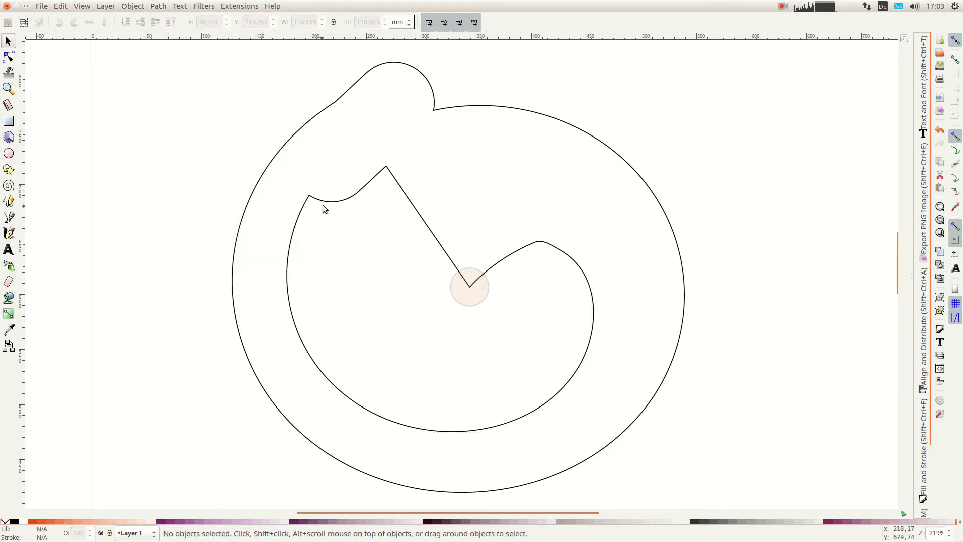
left_click(324, 204)
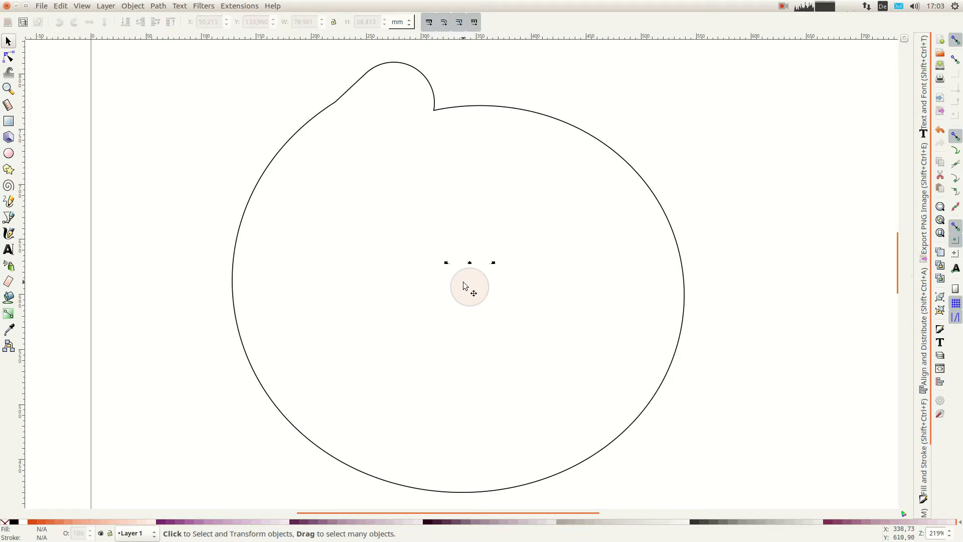
Step: Select the centre circle with the cam outline and bring up the Path operations
left_click(470, 287)
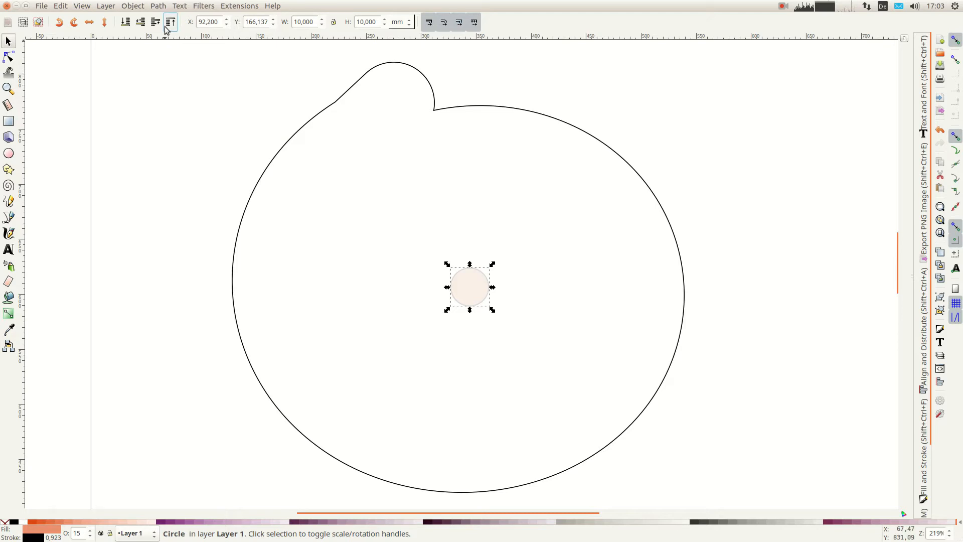
mouse_move(301, 120)
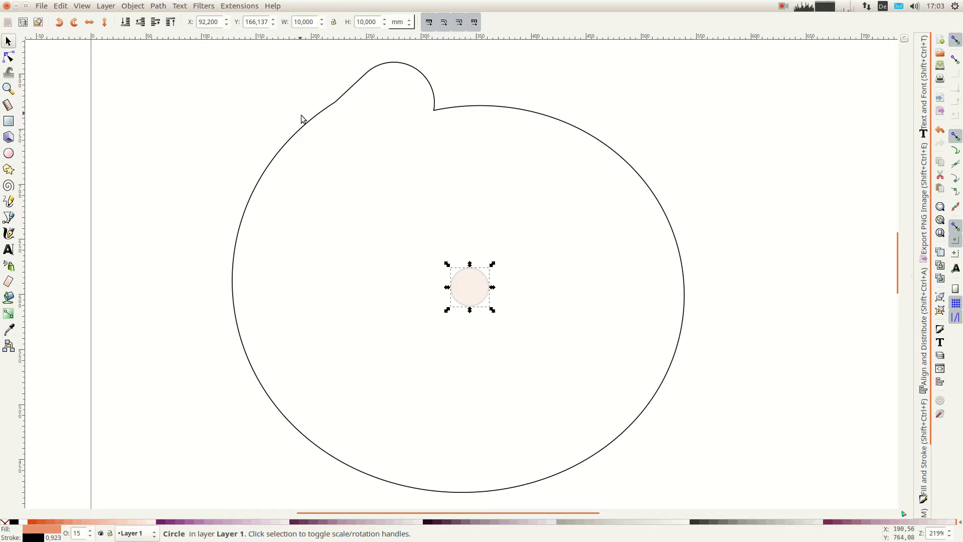
mouse_move(310, 134)
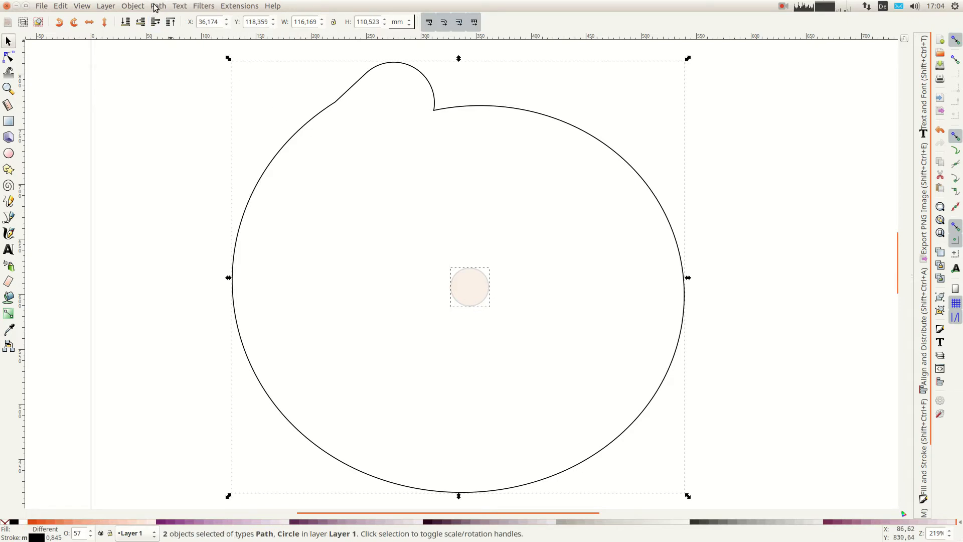
left_click(158, 6)
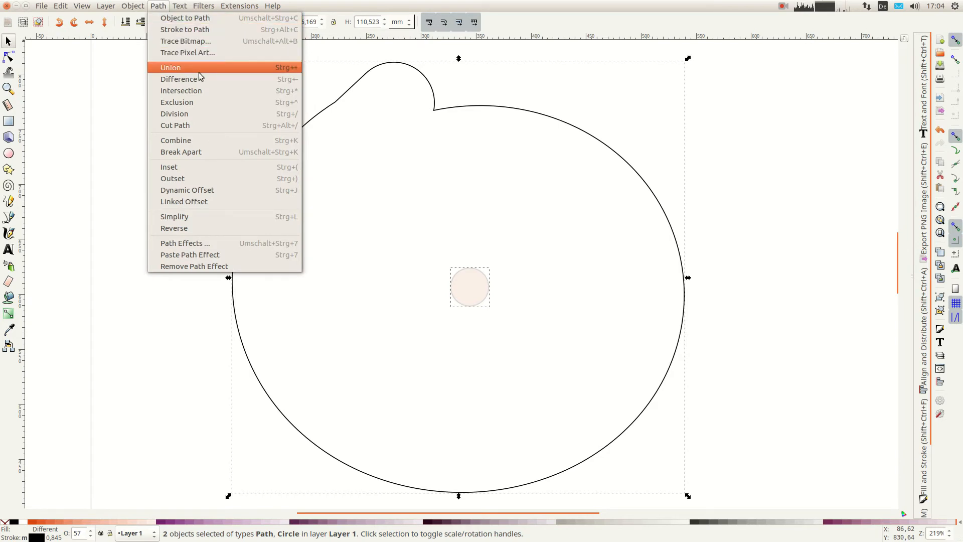